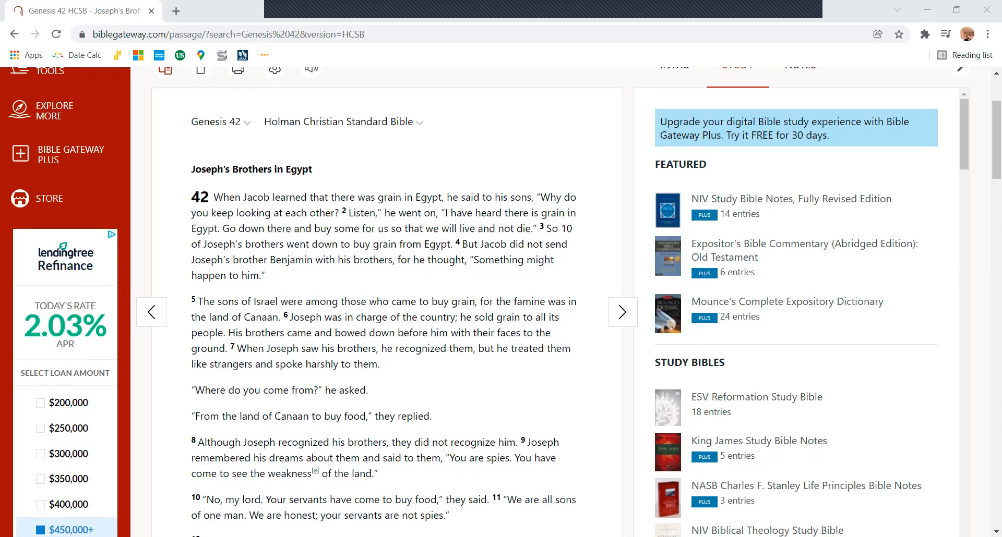
pyautogui.scroll(-3)
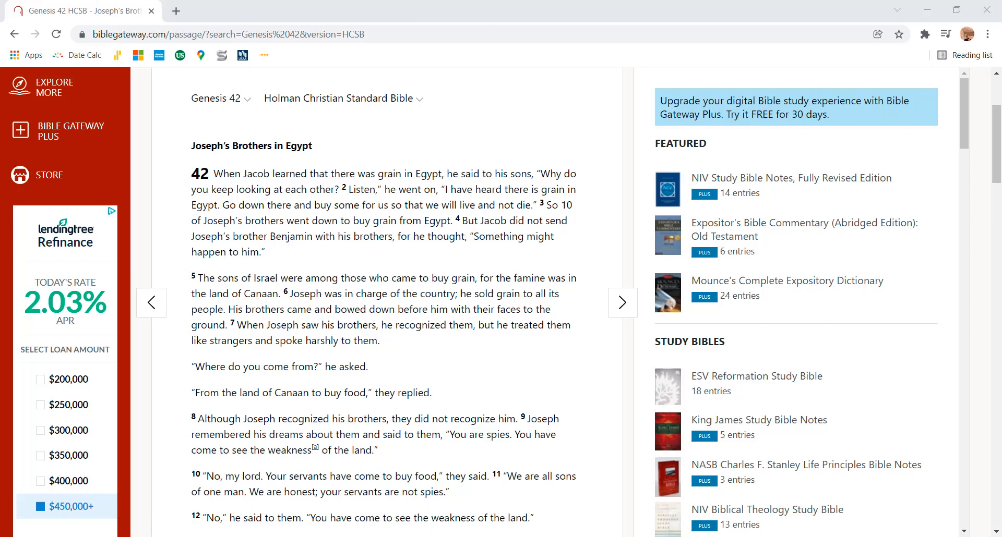
pyautogui.scroll(-3)
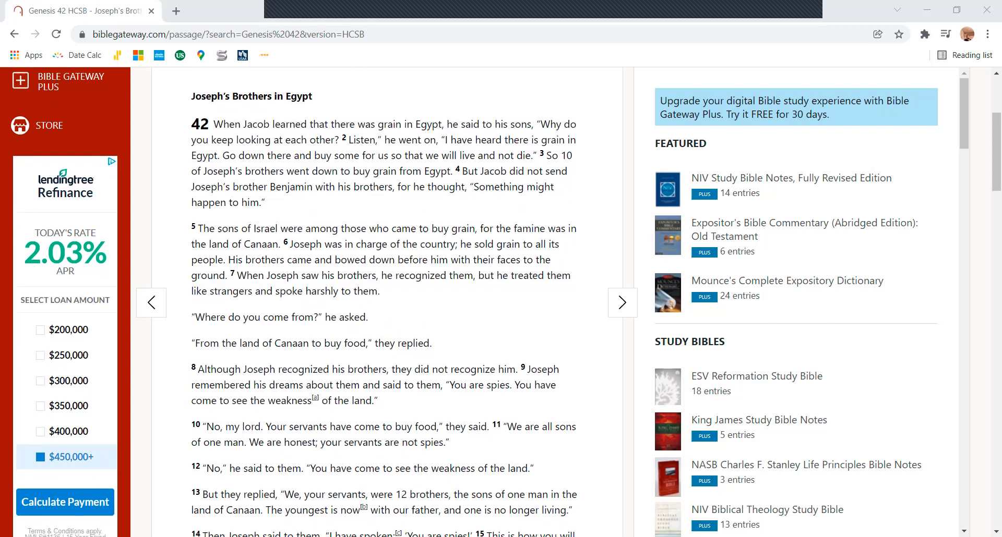
pyautogui.scroll(-3)
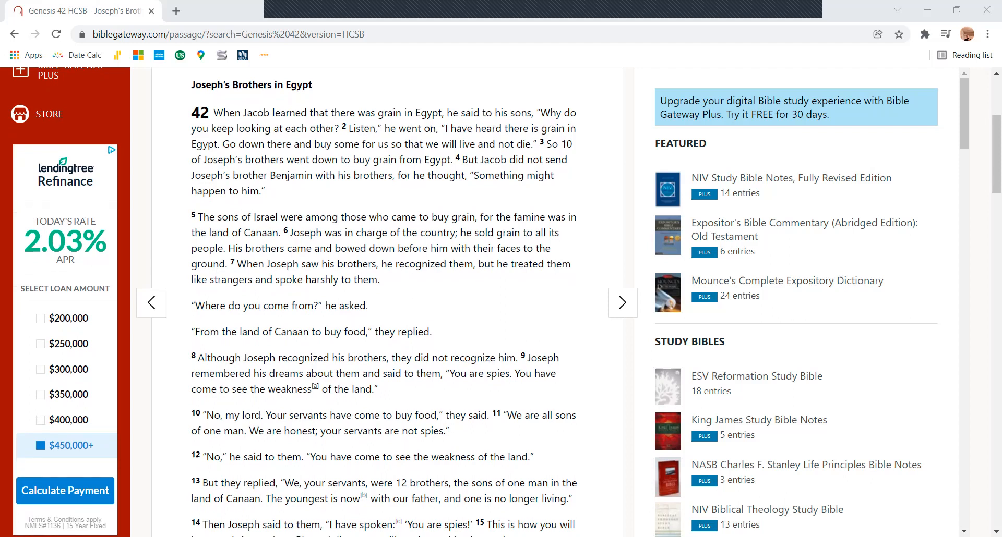
pyautogui.scroll(-3)
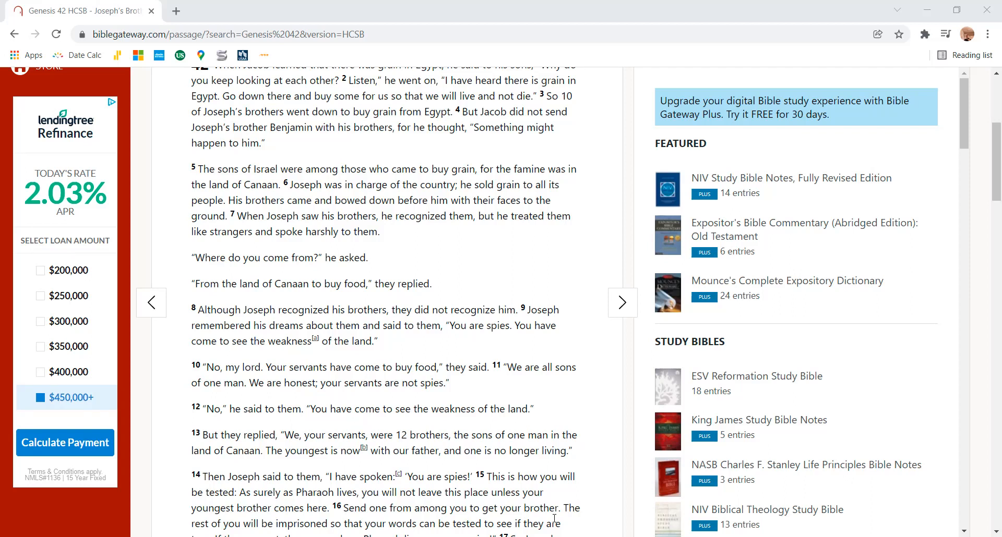
pyautogui.scroll(-3)
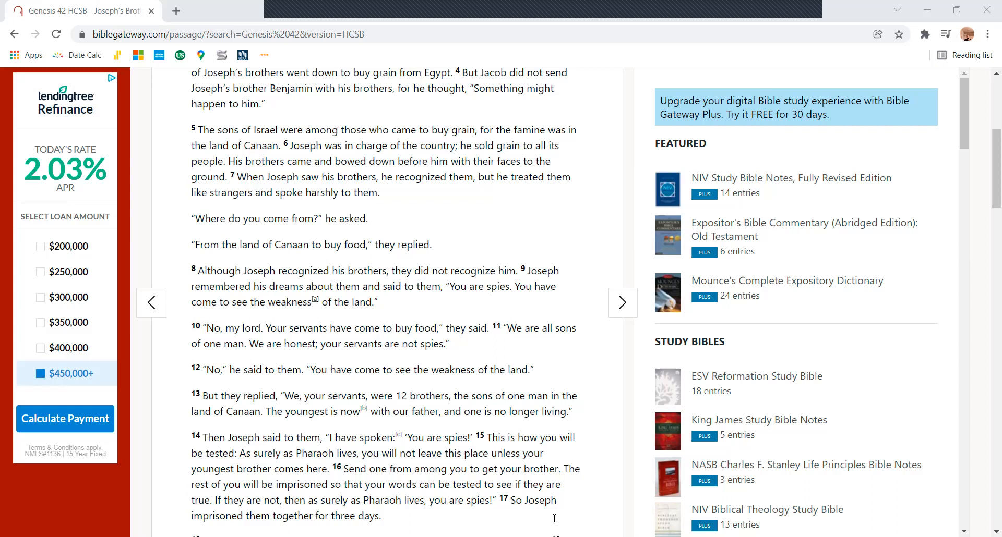
pyautogui.scroll(-3)
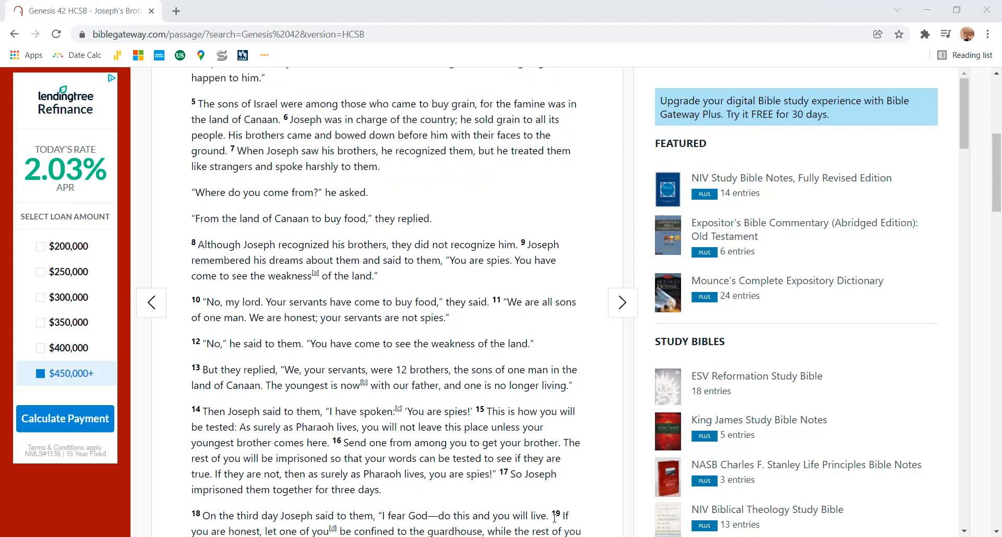
pyautogui.scroll(-3)
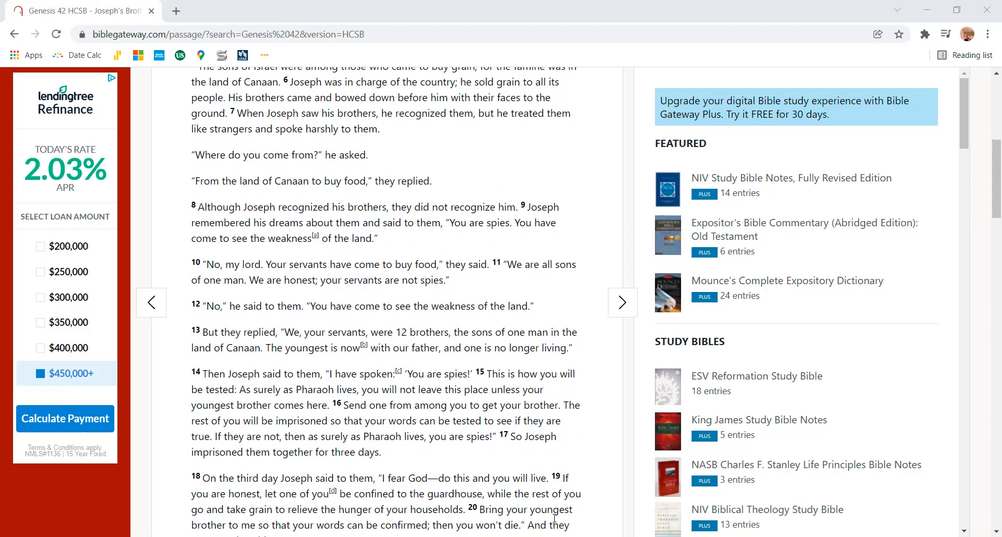
pyautogui.scroll(-3)
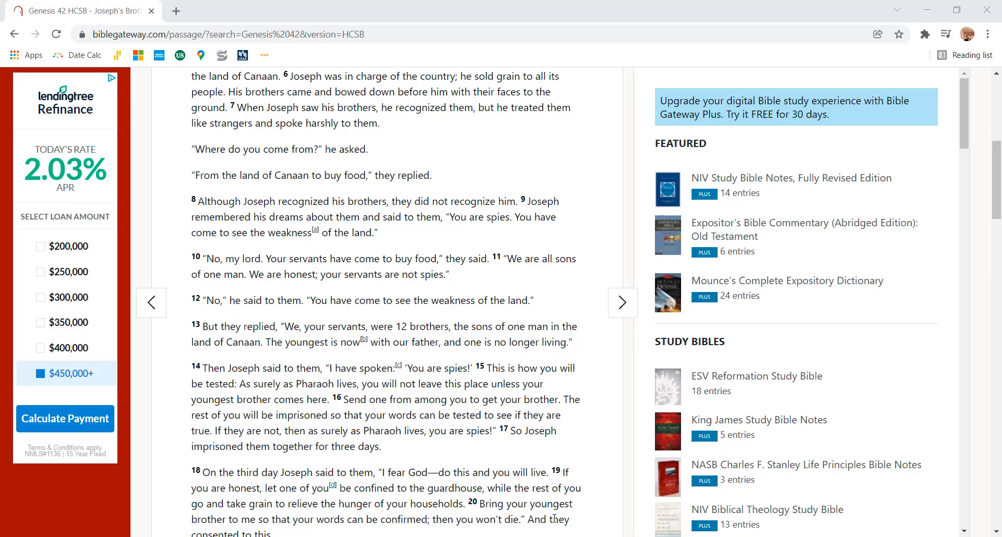
pyautogui.scroll(-3)
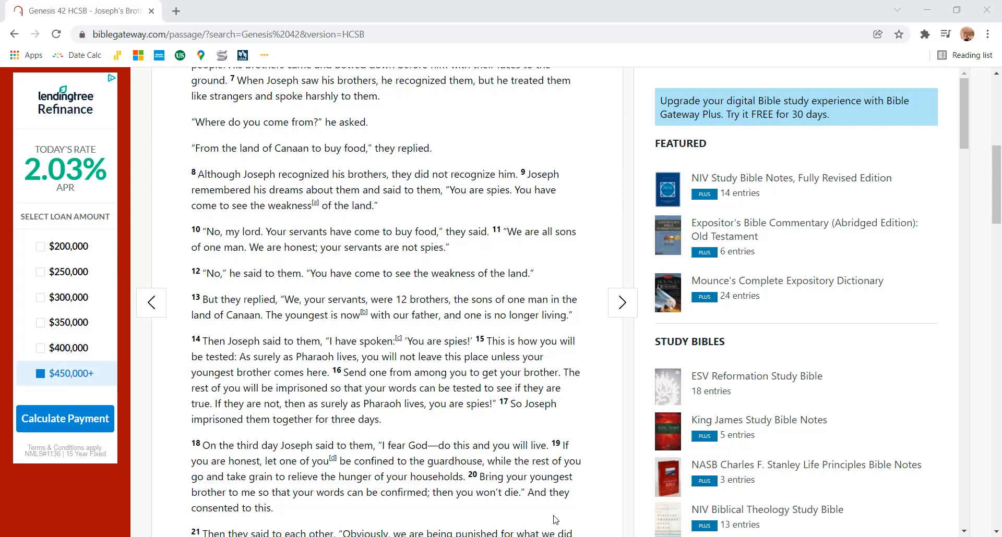
pyautogui.scroll(-3)
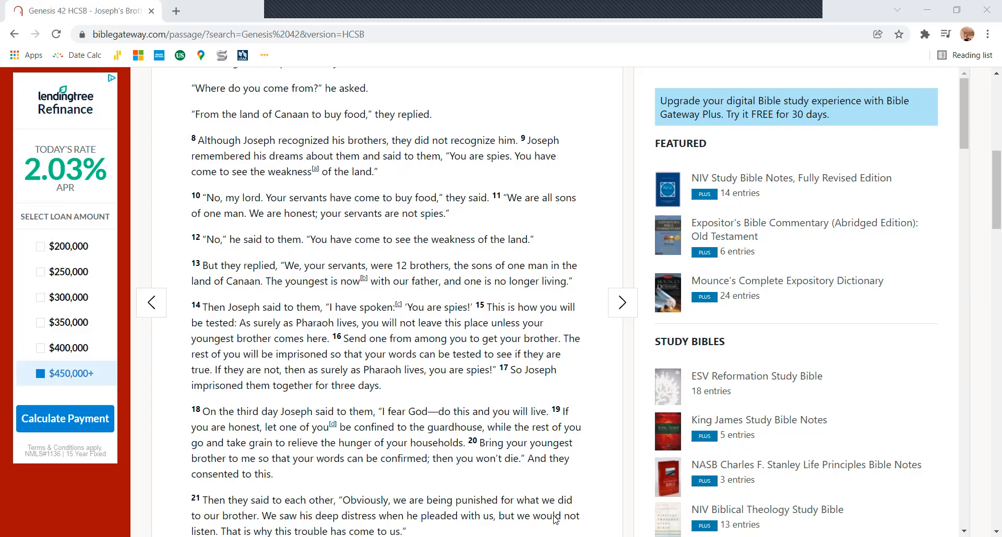
pyautogui.scroll(-3)
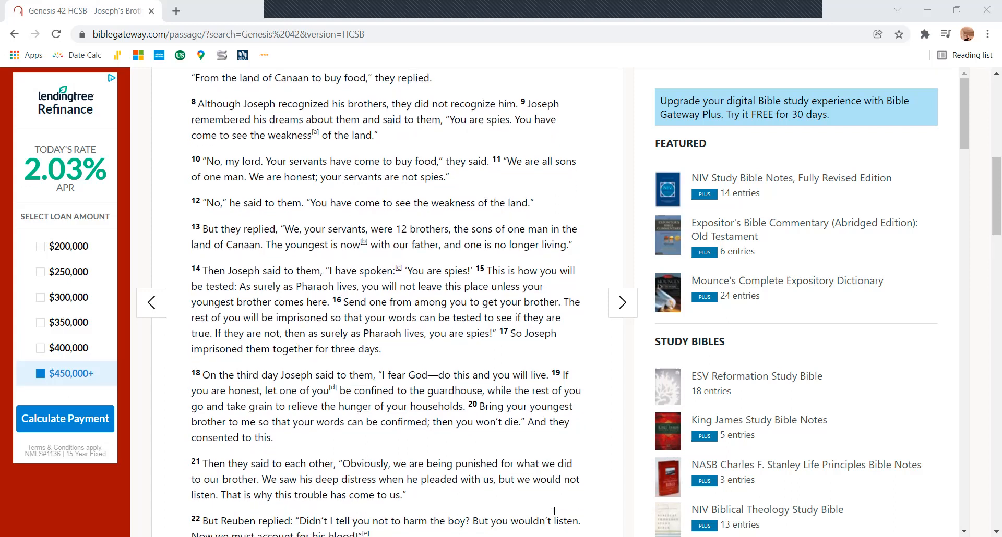
pyautogui.scroll(-3)
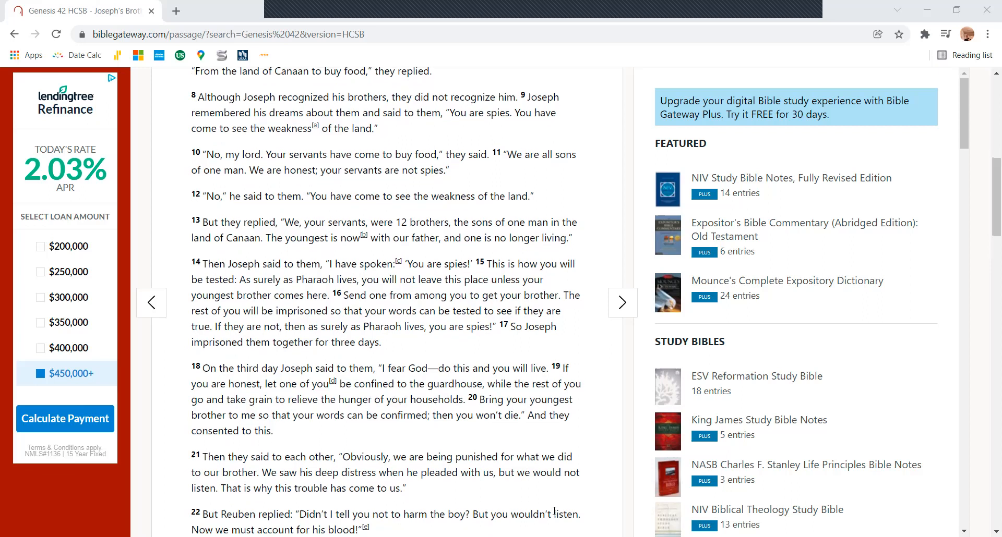
pyautogui.scroll(-3)
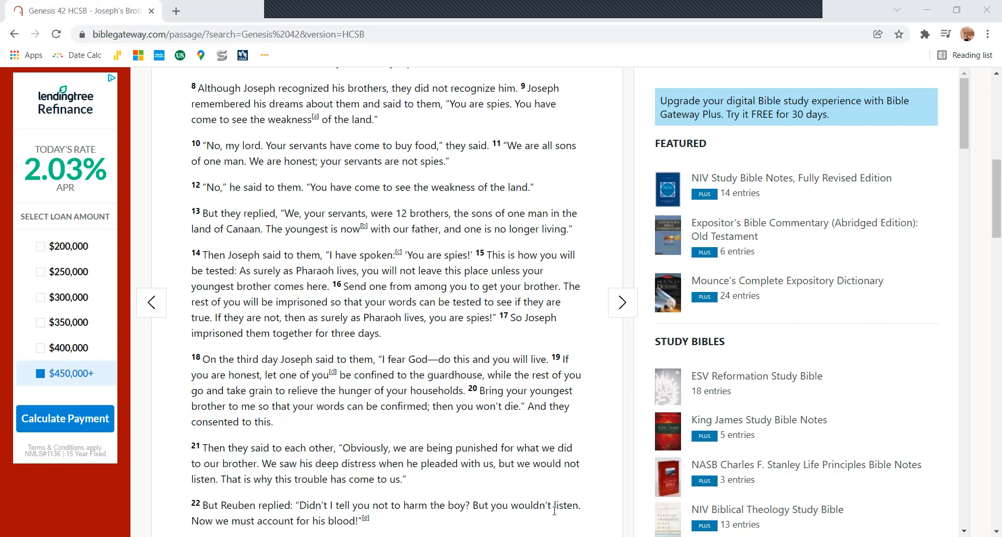
pyautogui.scroll(-3)
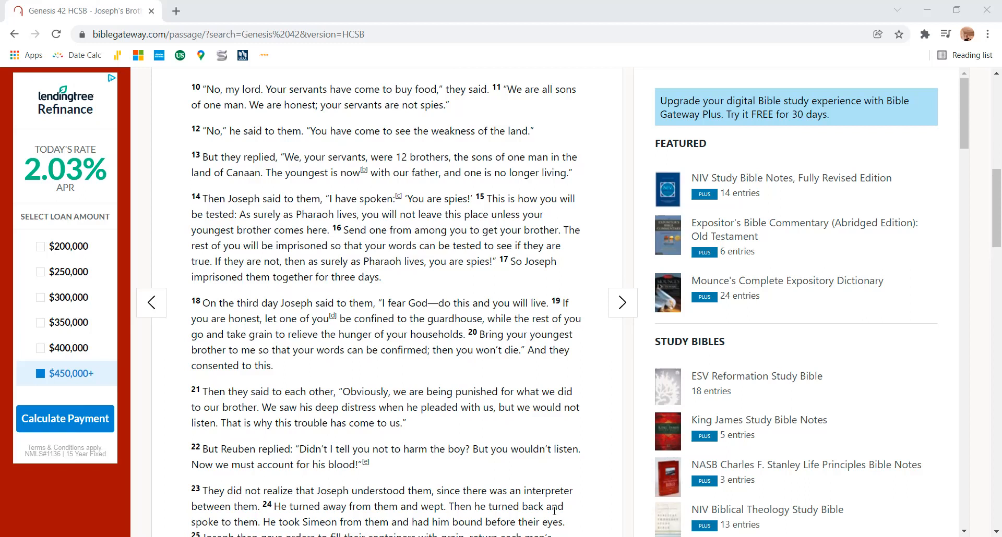
pyautogui.scroll(-3)
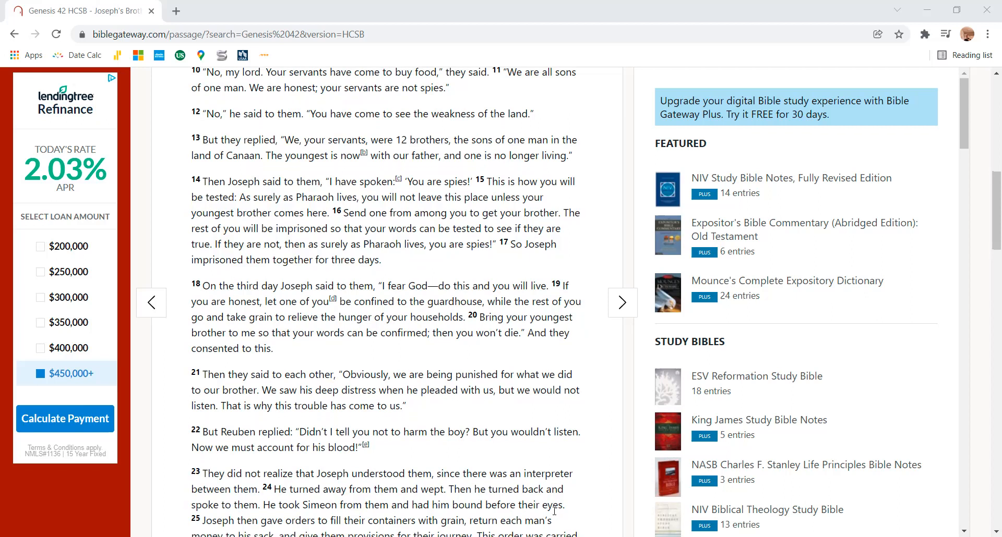
pyautogui.scroll(-3)
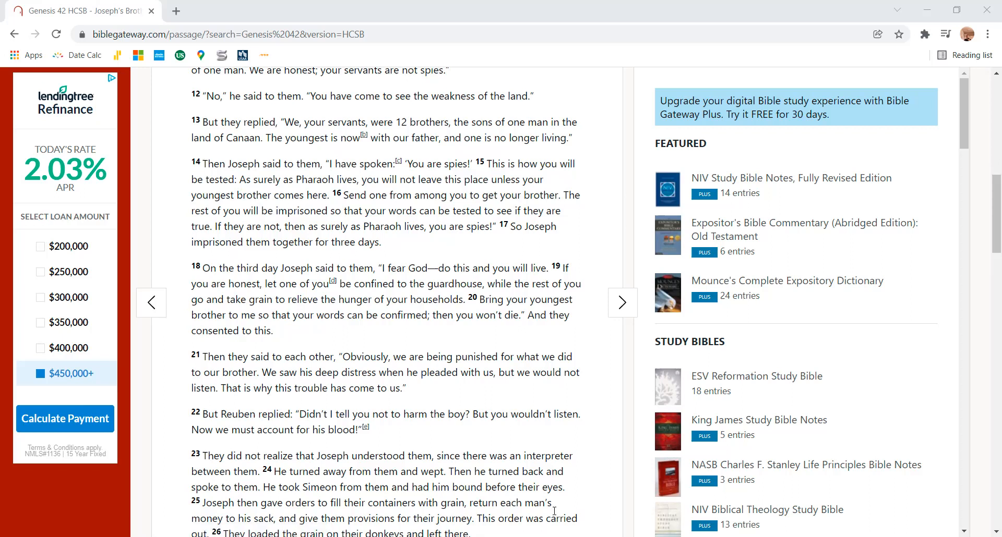
pyautogui.scroll(-3)
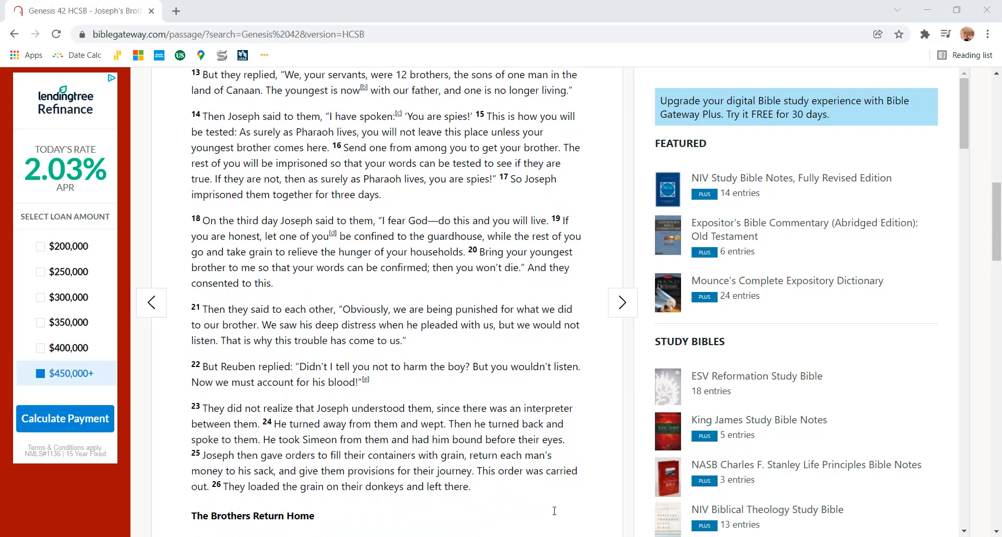
pyautogui.scroll(-3)
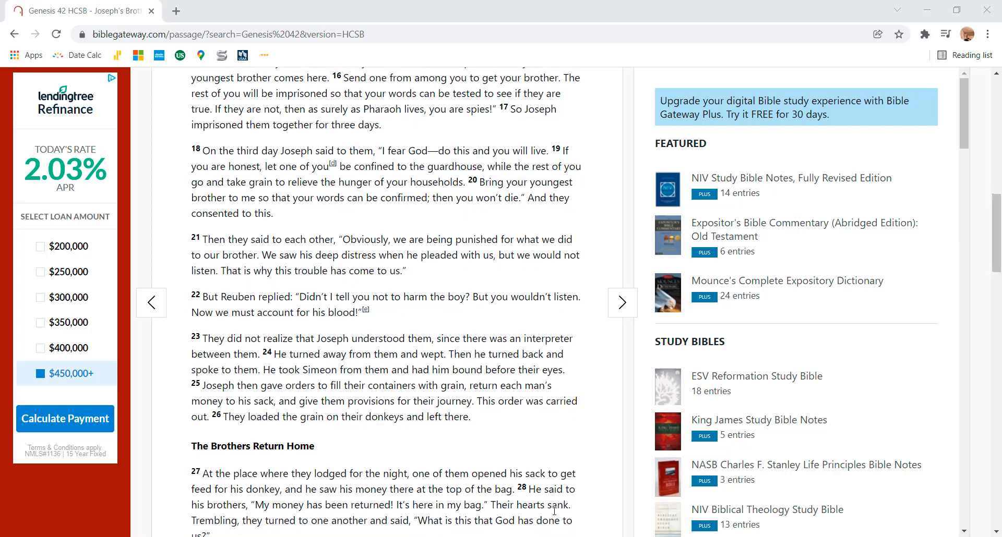
pyautogui.scroll(-3)
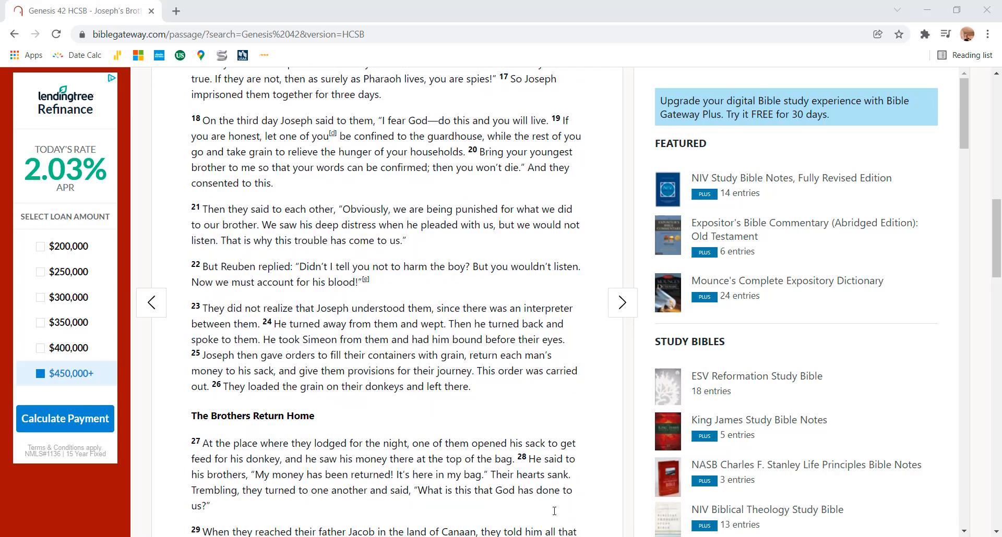
pyautogui.scroll(-3)
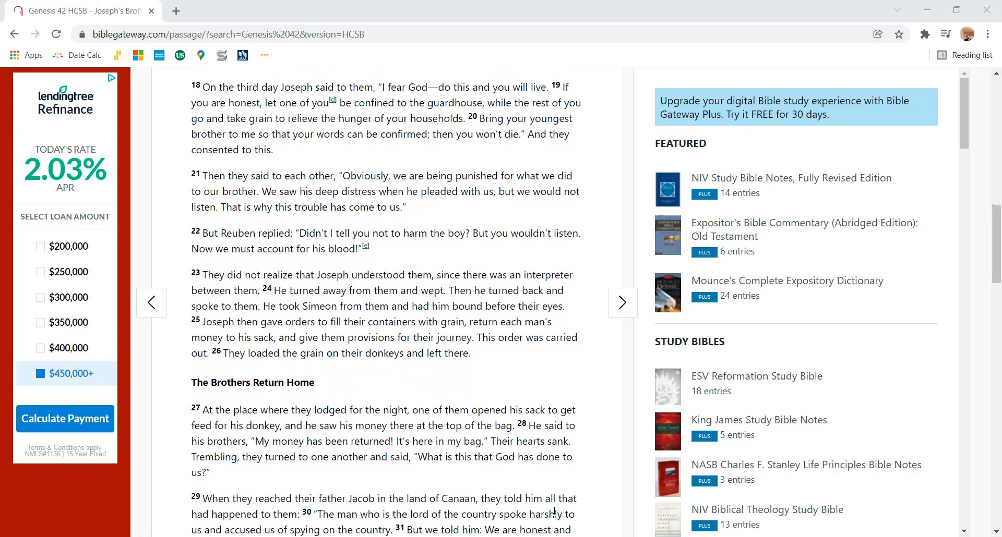
pyautogui.scroll(-3)
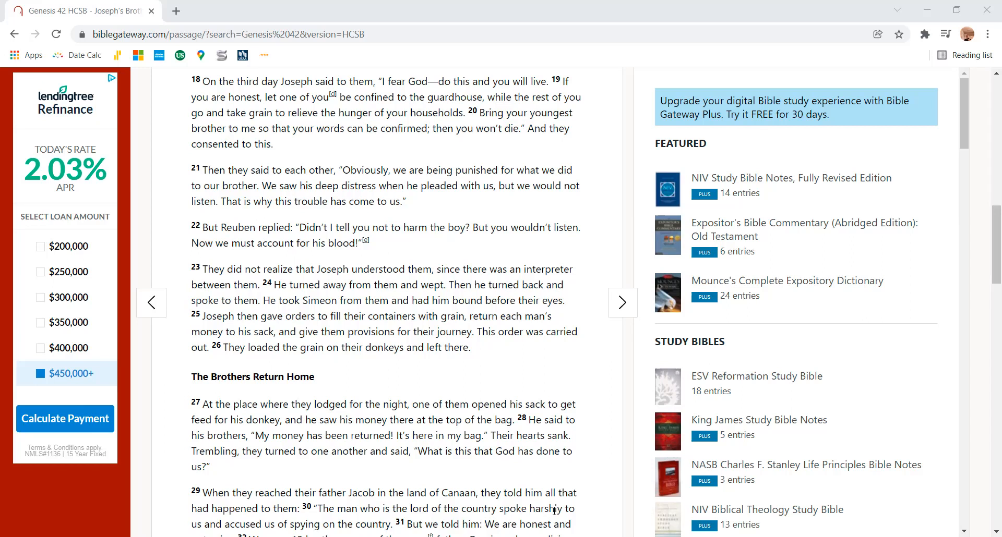
pyautogui.scroll(-3)
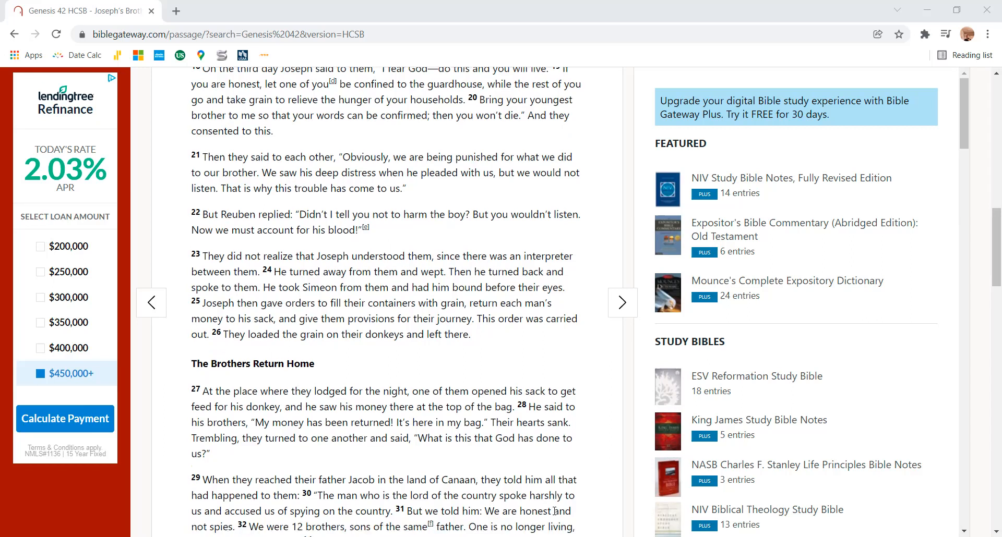
pyautogui.scroll(-3)
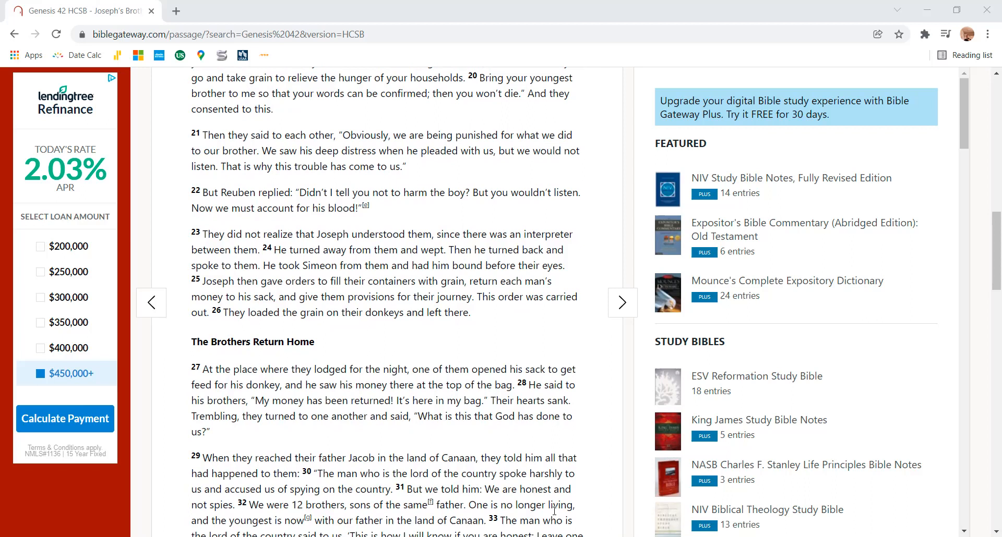
pyautogui.scroll(-3)
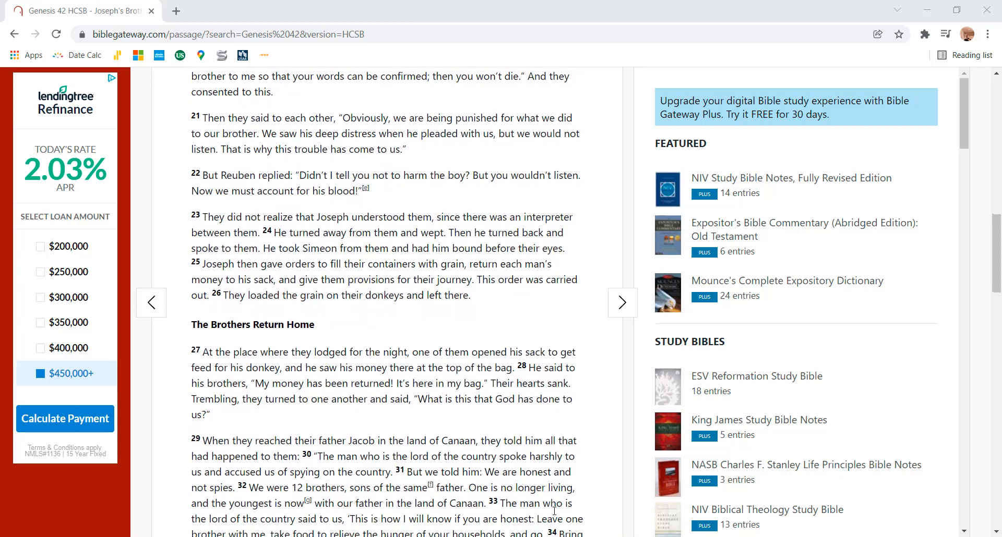
pyautogui.scroll(-3)
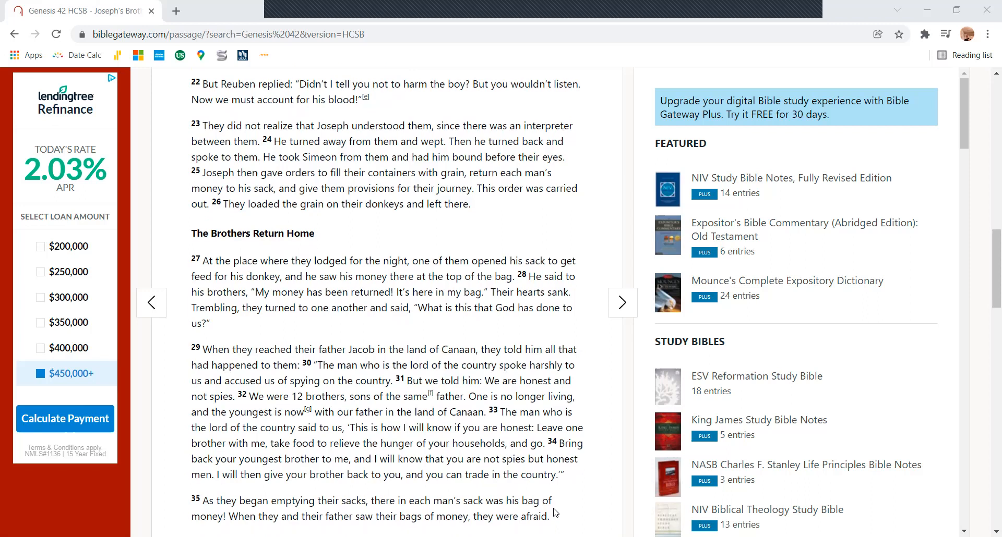
pyautogui.scroll(-3)
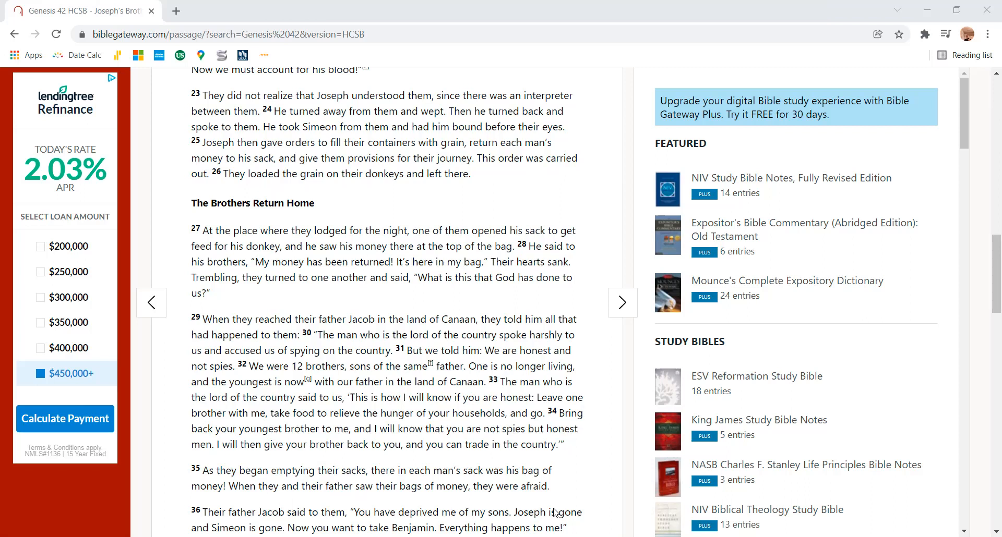
pyautogui.scroll(-3)
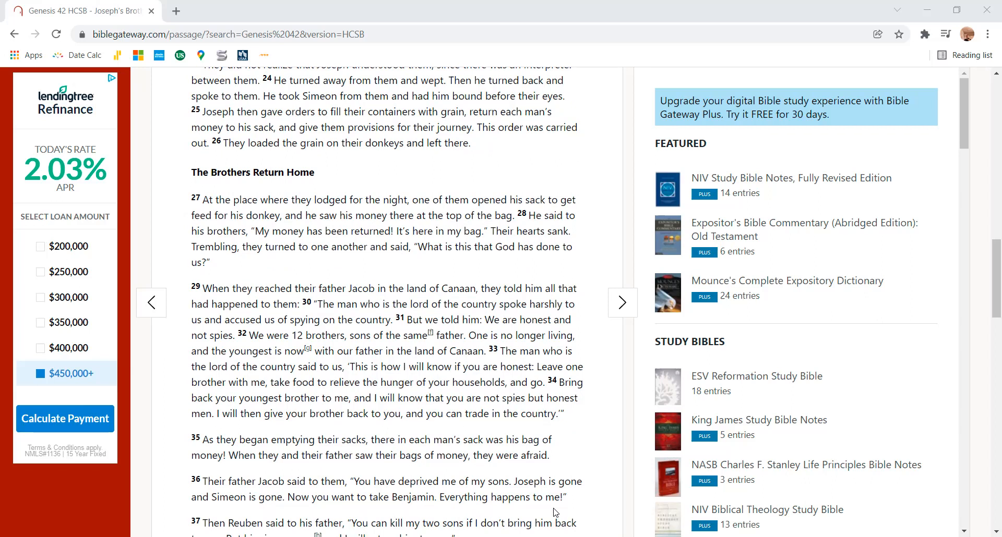
pyautogui.scroll(-3)
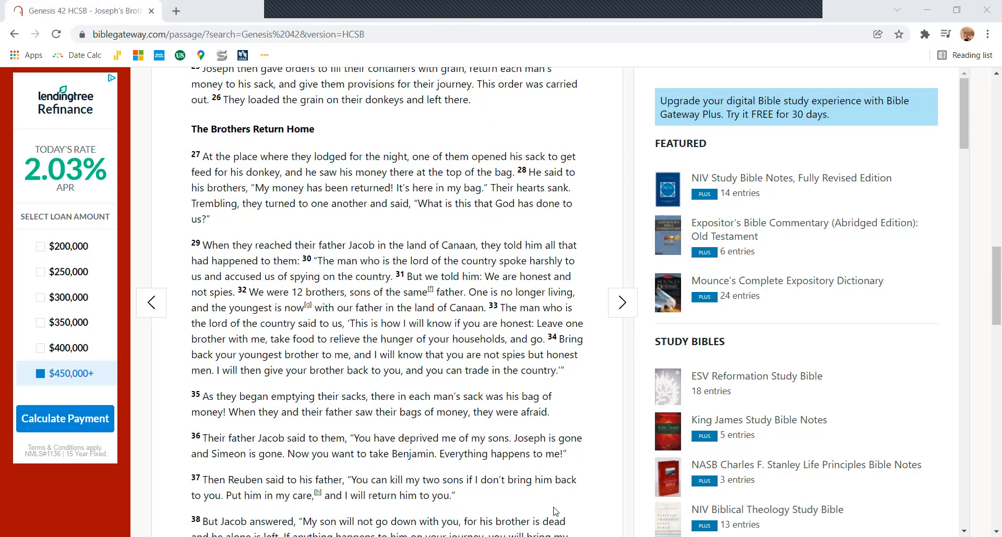
pyautogui.scroll(-3)
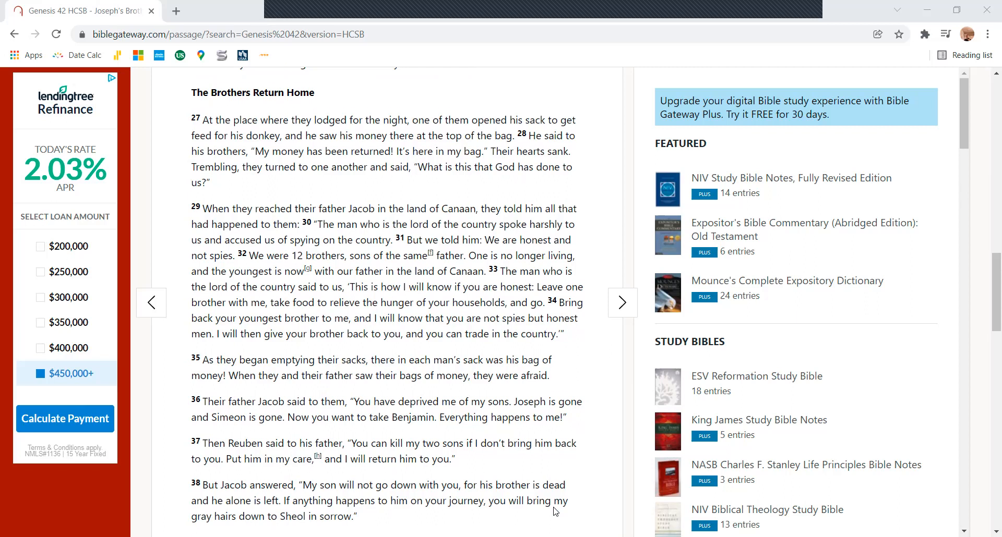
pyautogui.scroll(-3)
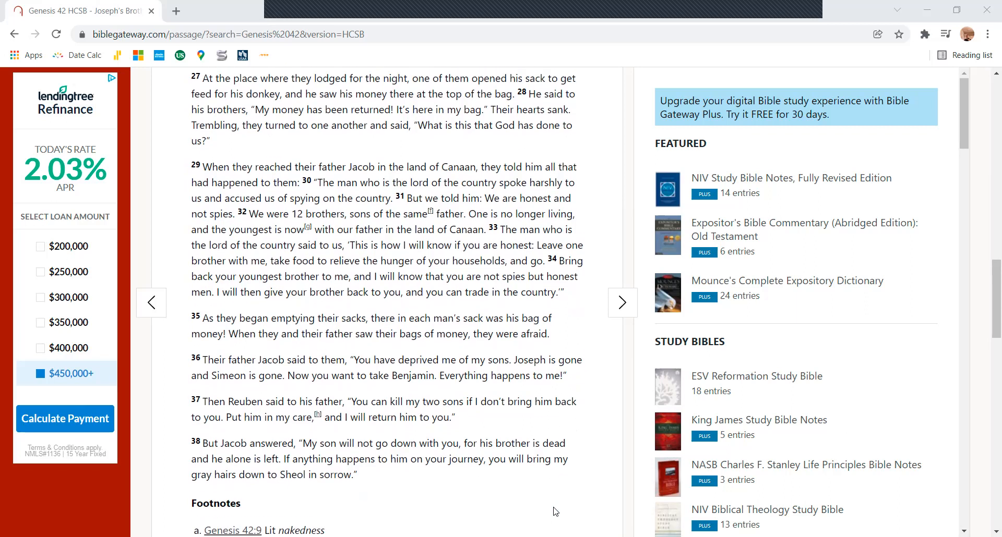
pyautogui.scroll(-3)
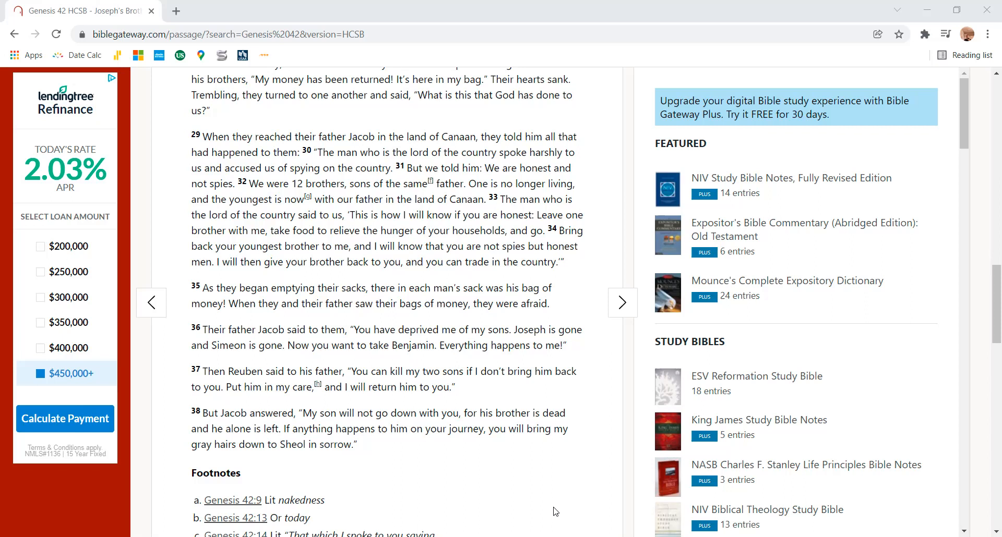
pyautogui.scroll(-3)
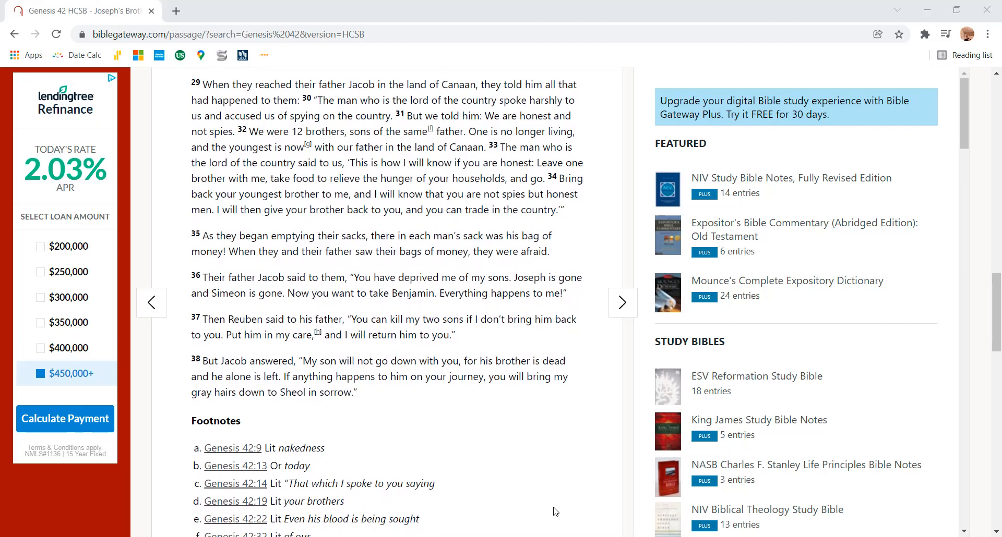
pyautogui.scroll(-3)
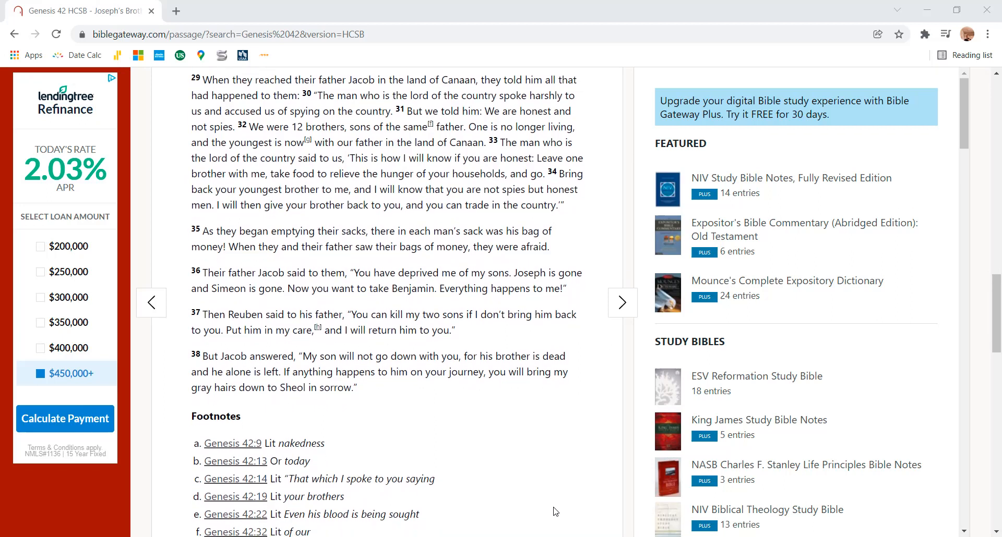
pyautogui.scroll(-3)
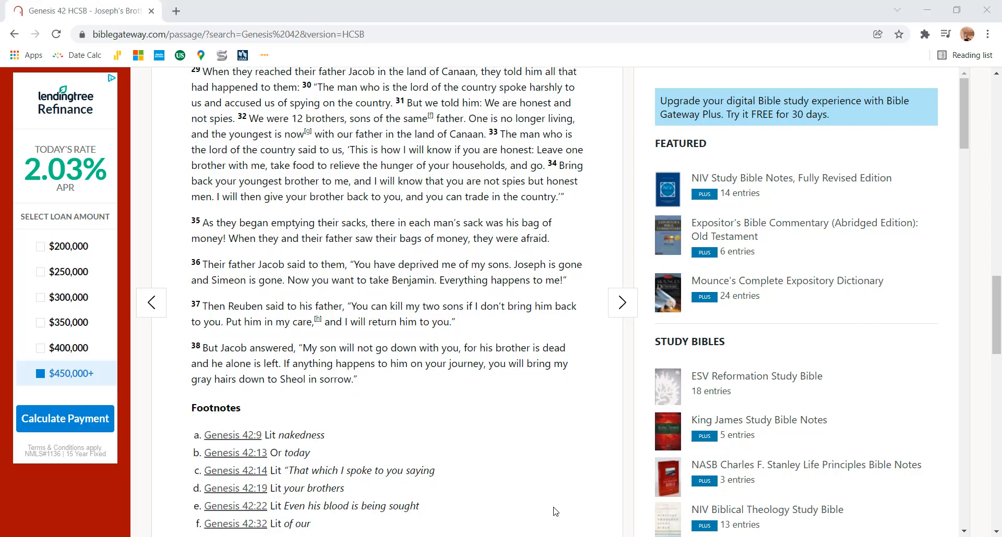
pyautogui.scroll(-3)
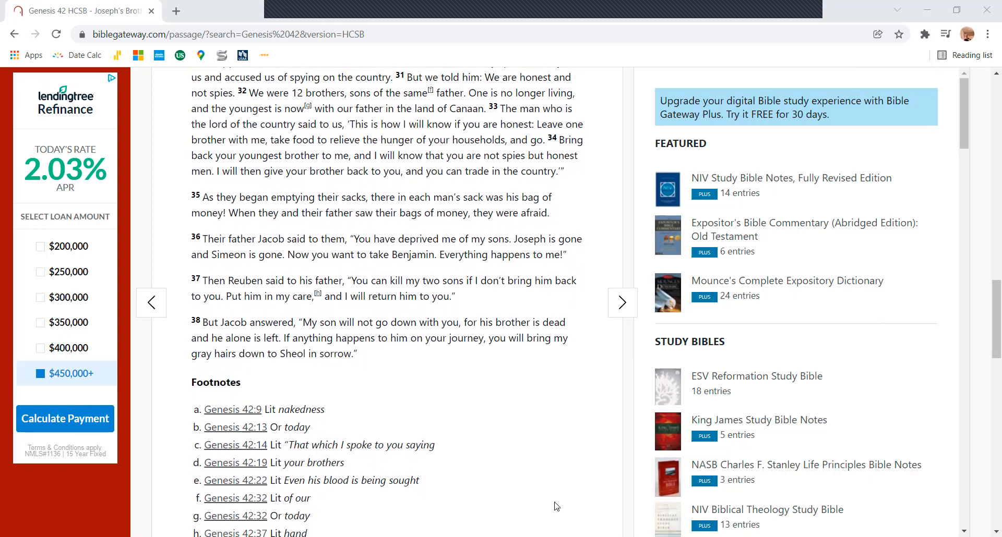
pyautogui.scroll(-3)
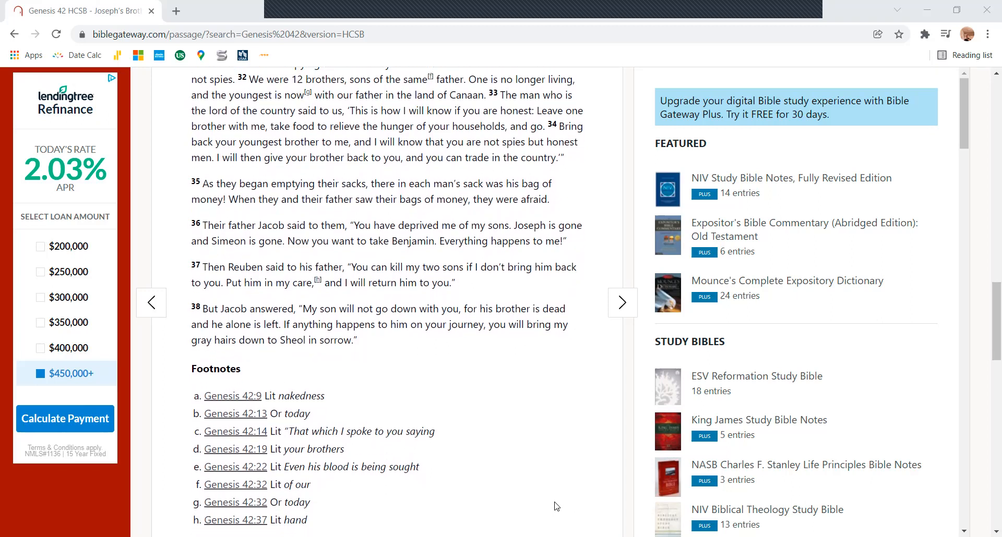
pyautogui.moveTo(573, 497)
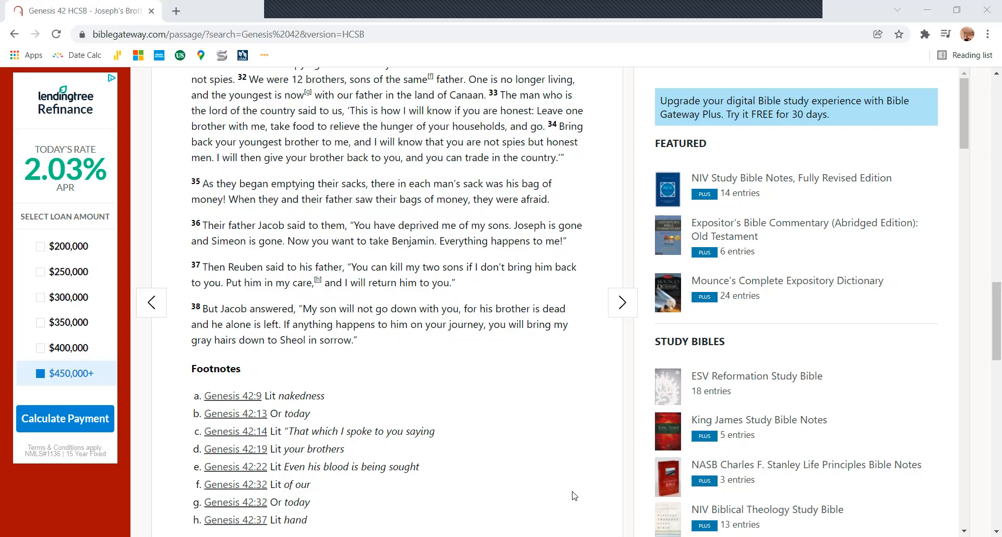
pyautogui.scroll(-3)
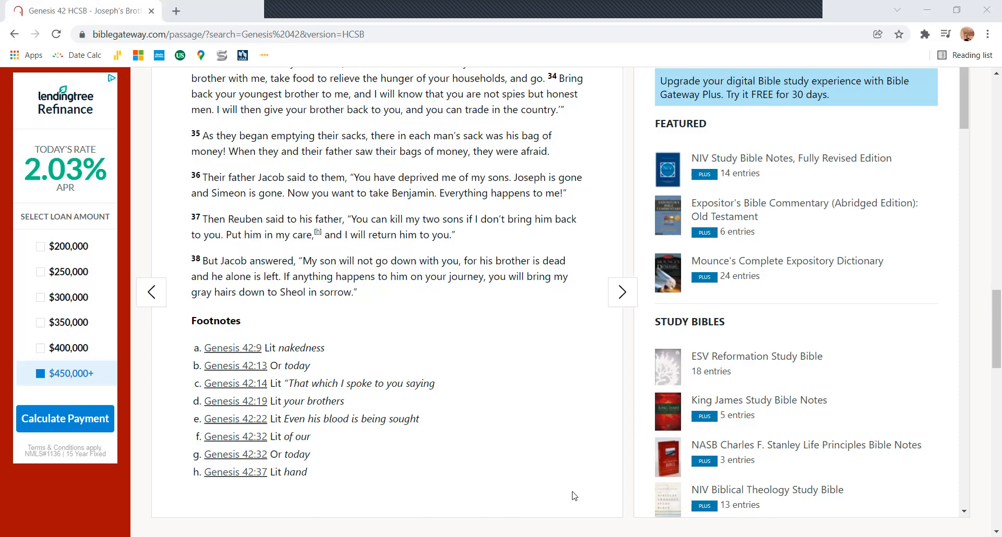
pyautogui.scroll(-3)
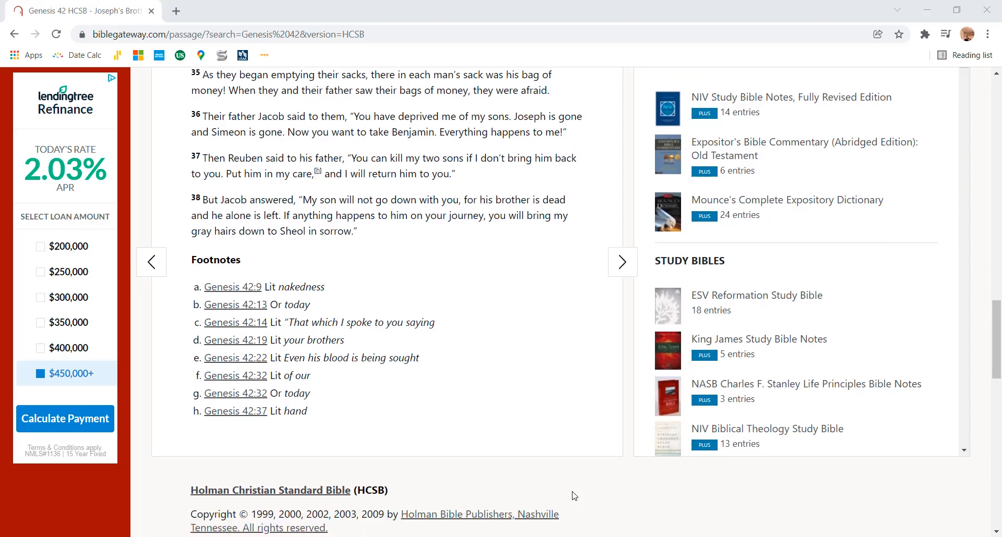
pyautogui.scroll(-3)
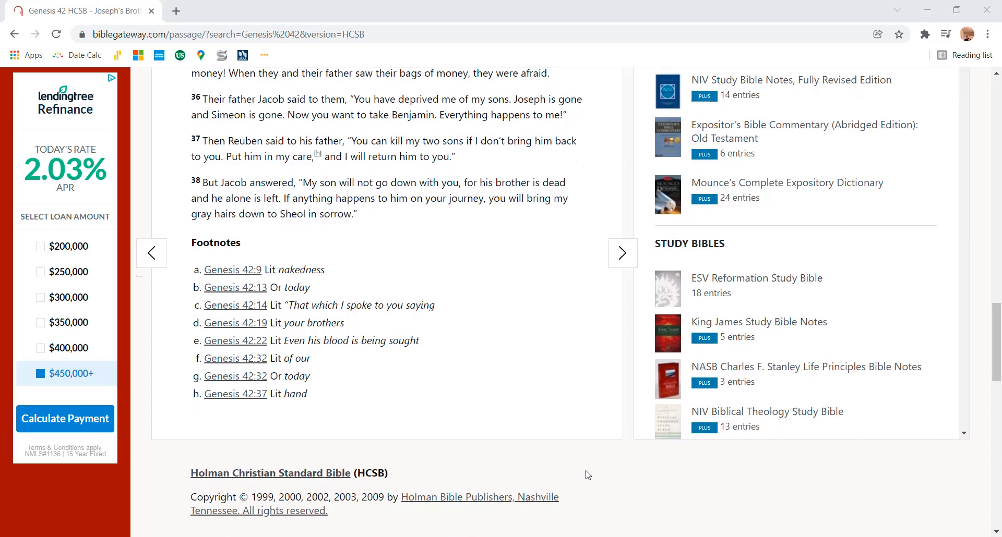